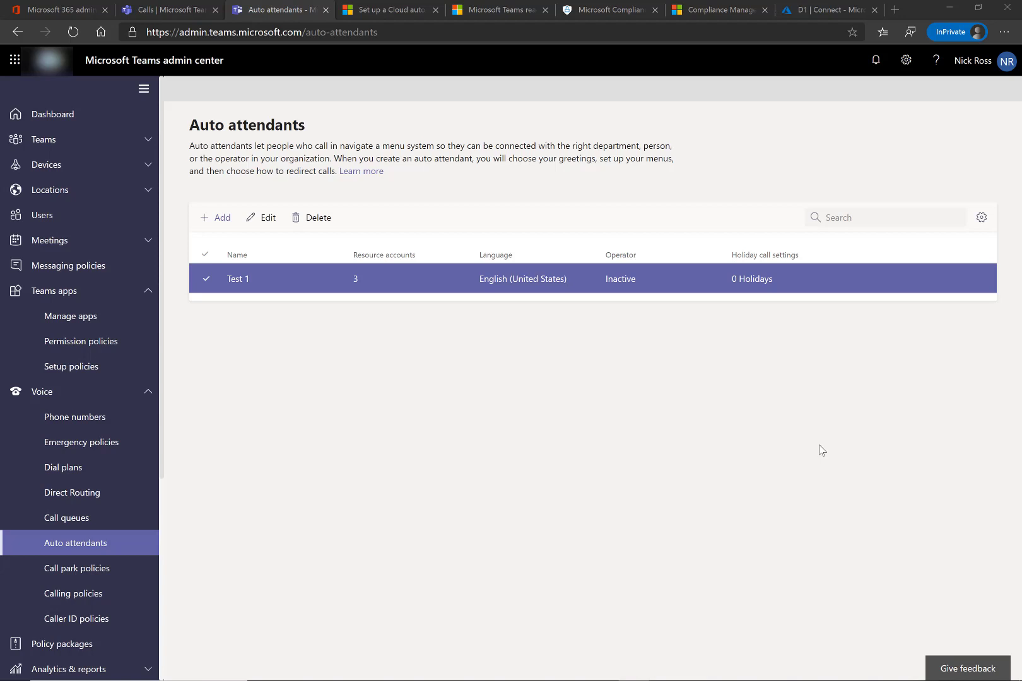
pyautogui.moveTo(823, 241)
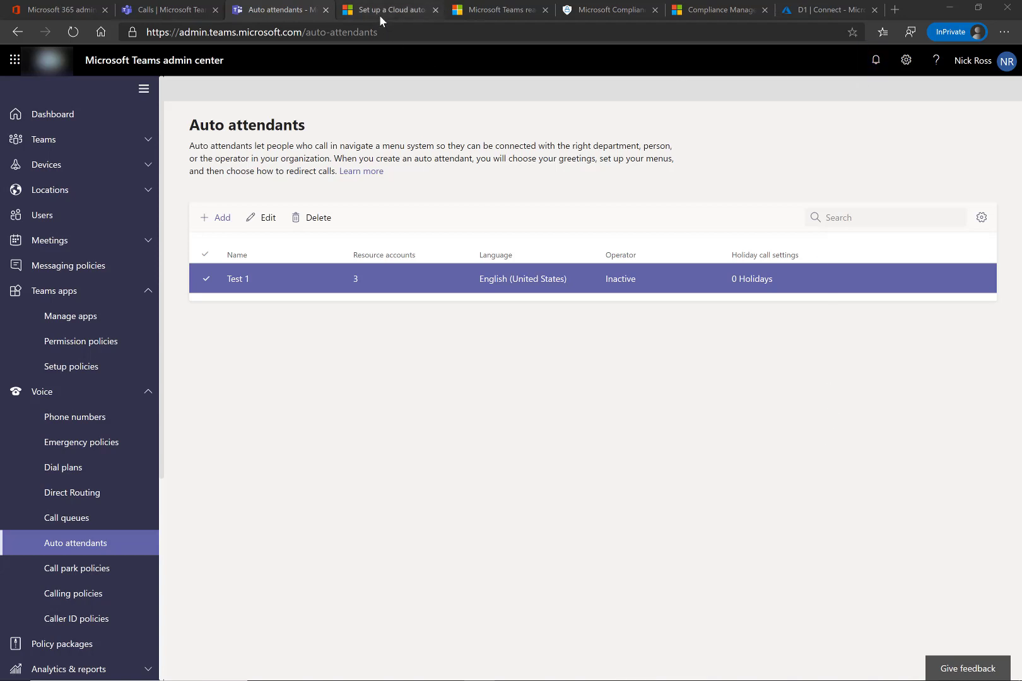
# - Read the 'Set up a Cloud auto attendant' article down to the Dial by extension Important notes
pyautogui.click(386, 10)
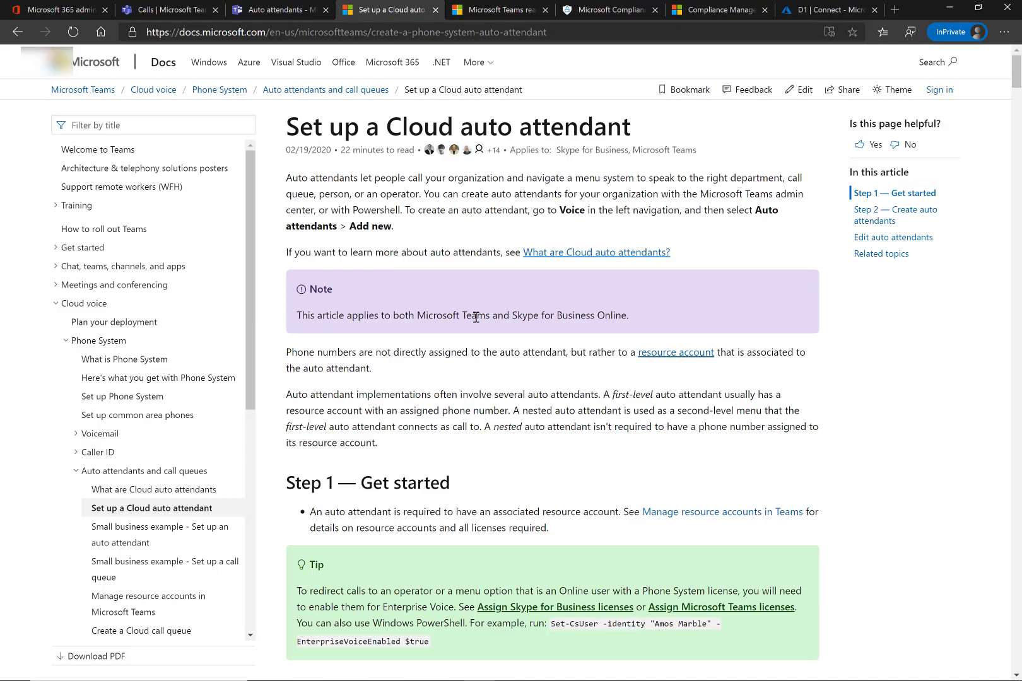
pyautogui.scroll(-3)
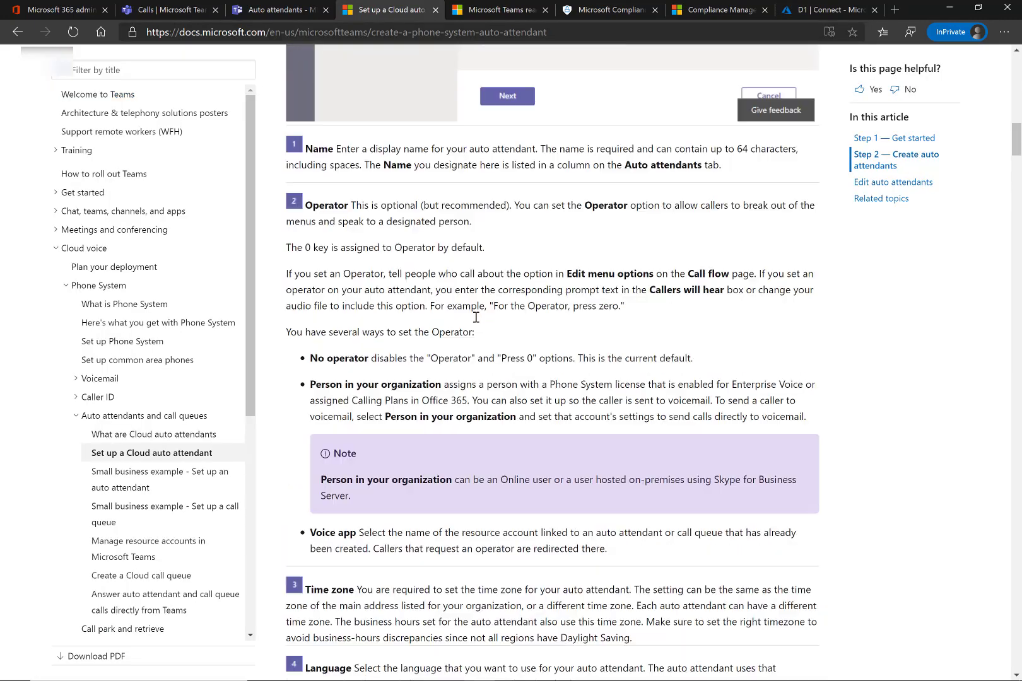
pyautogui.scroll(-3)
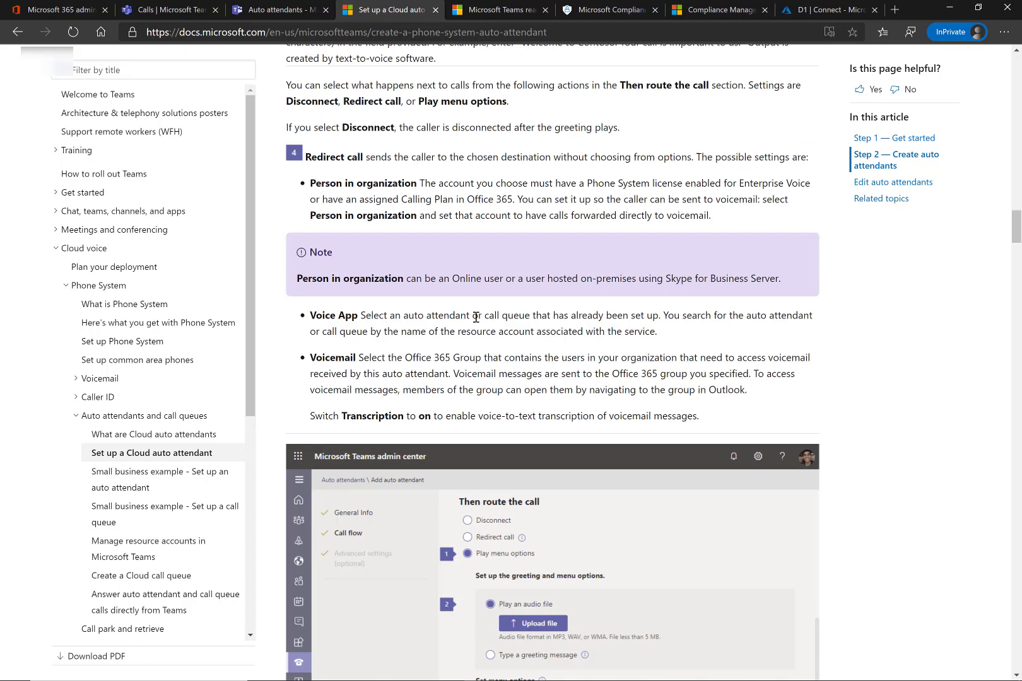
pyautogui.scroll(-3)
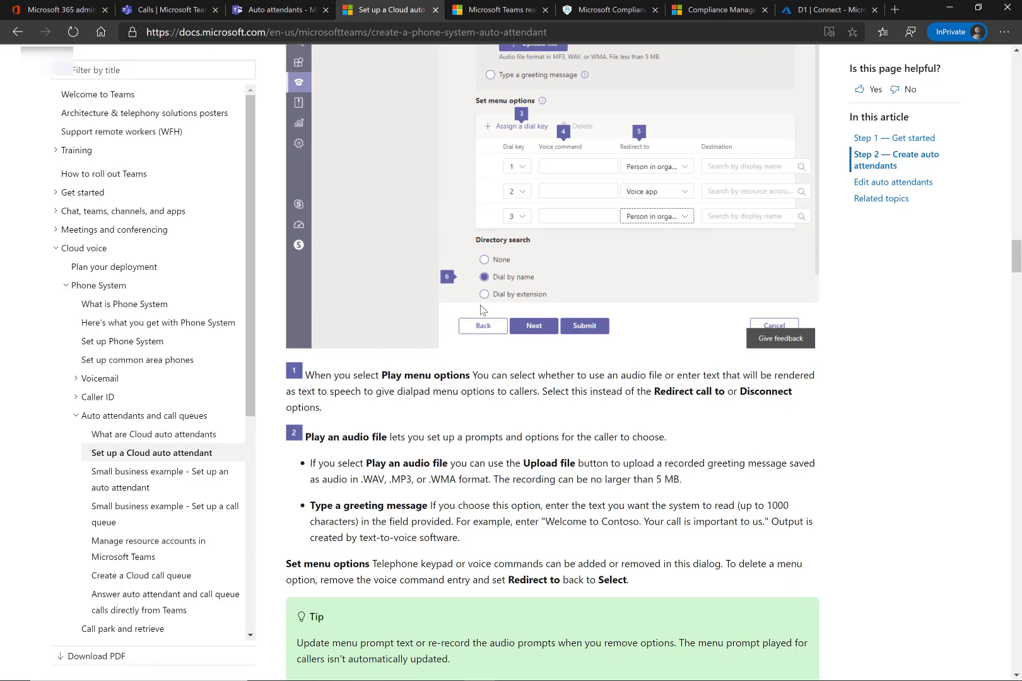
pyautogui.scroll(-3)
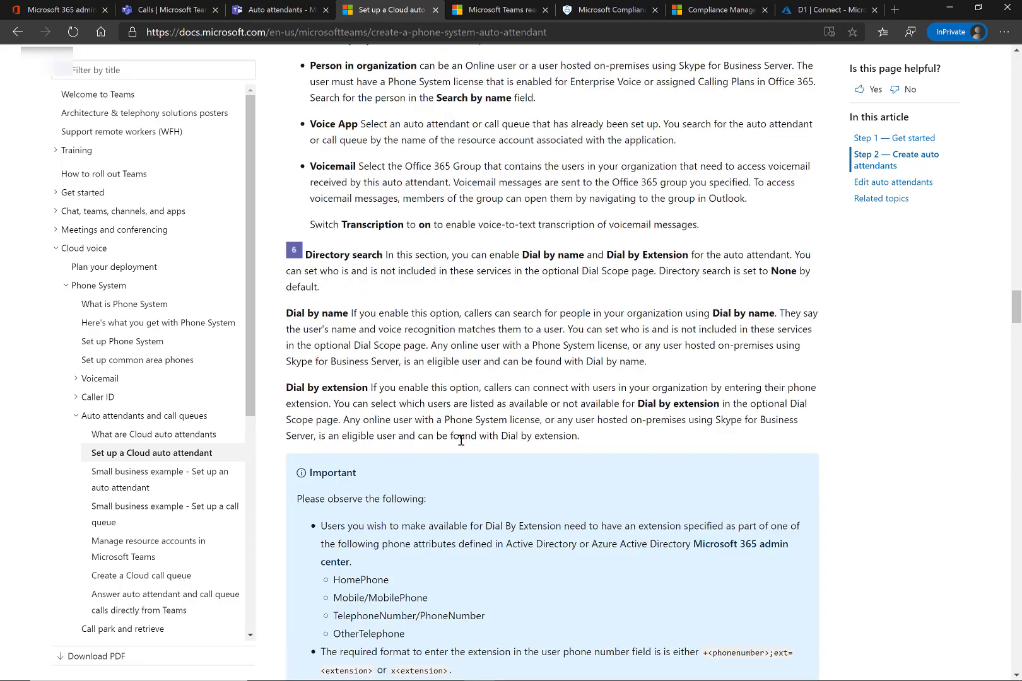
pyautogui.scroll(-3)
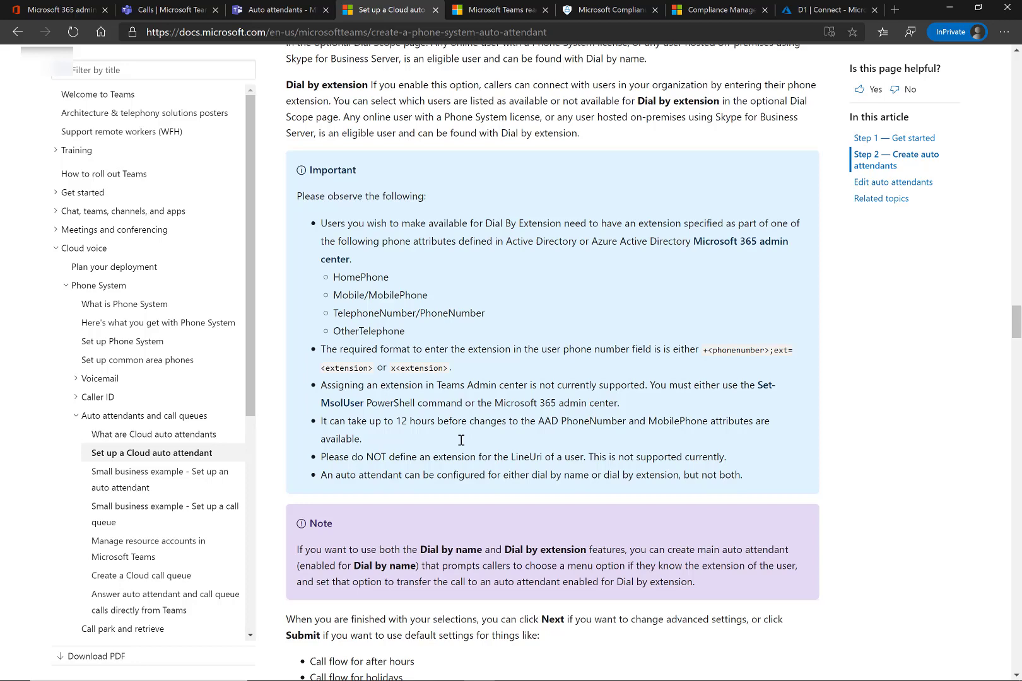
pyautogui.moveTo(343, 399)
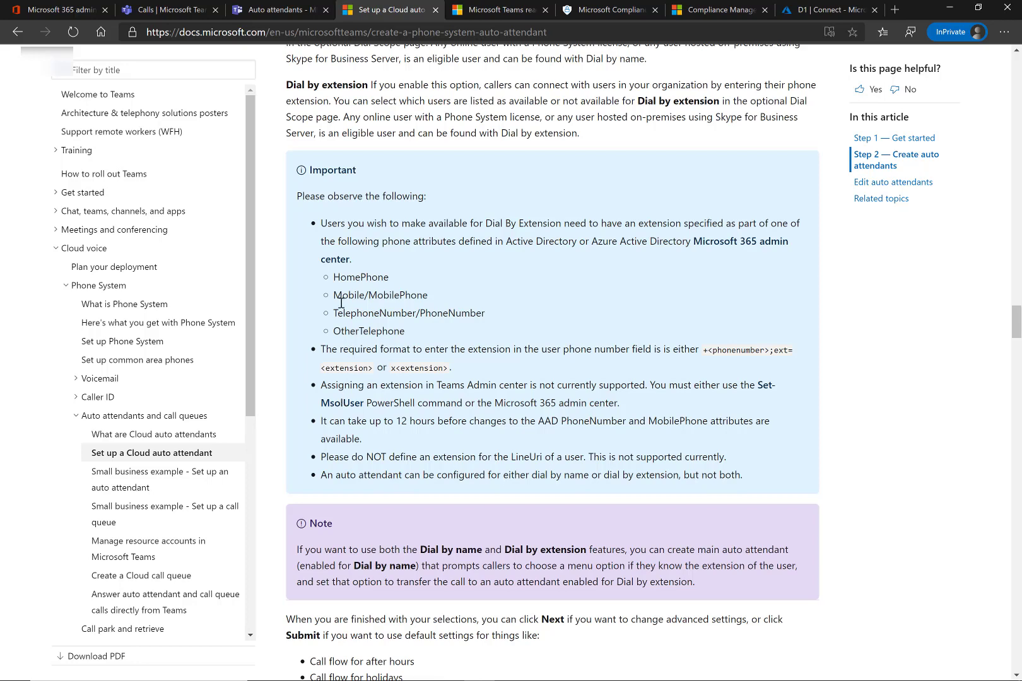
pyautogui.moveTo(374, 289)
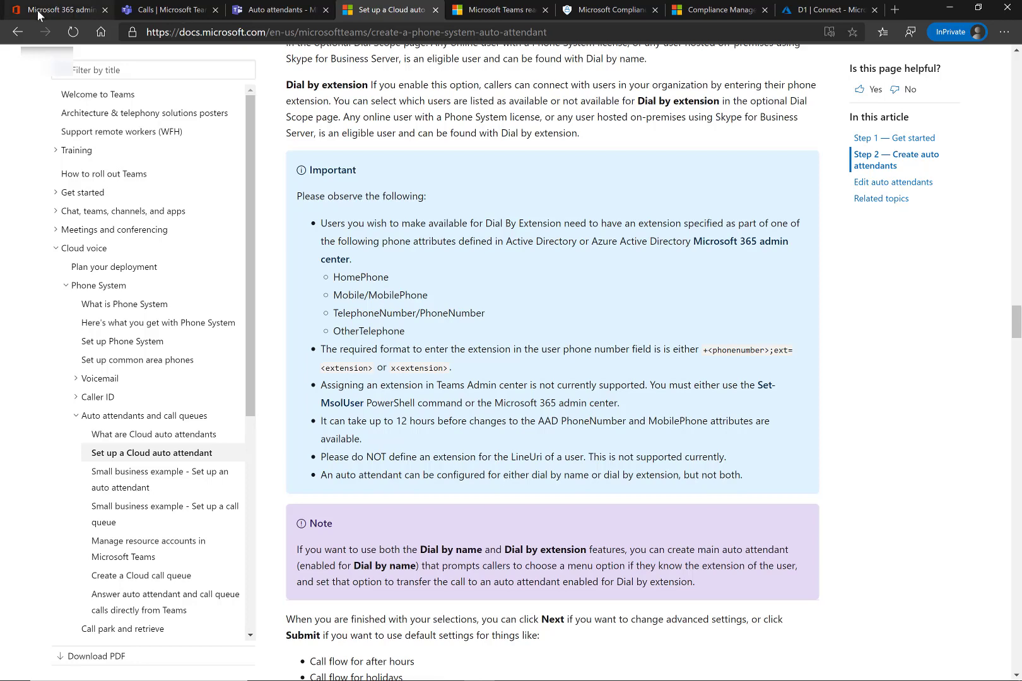
# - In the user's Manage contact information pane, focus the Office phone field carrying extension 113
pyautogui.click(56, 9)
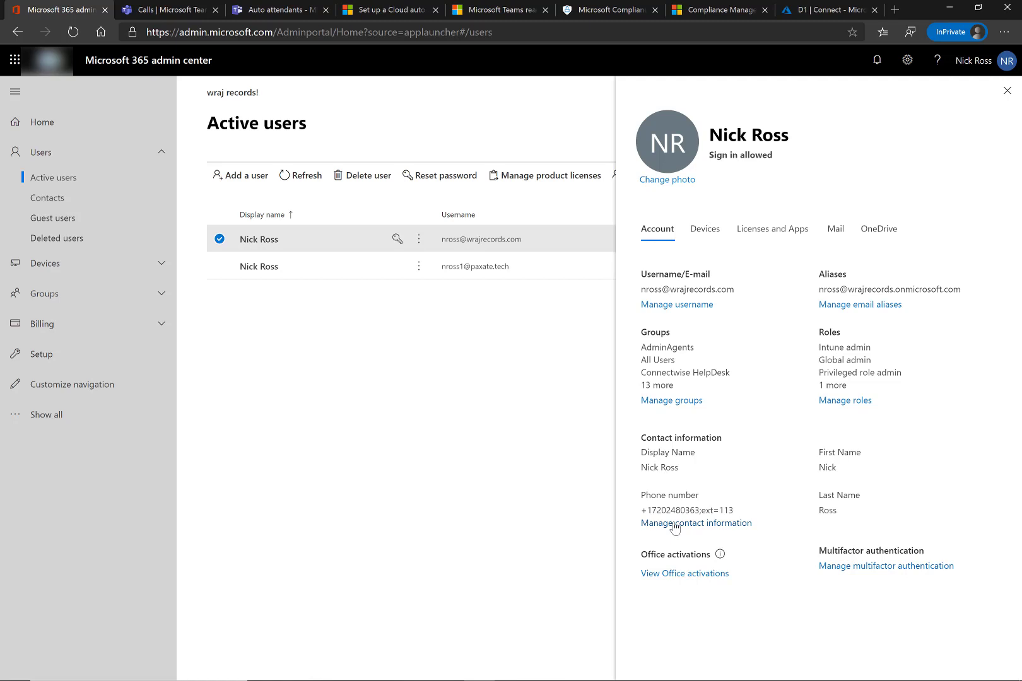
pyautogui.click(696, 523)
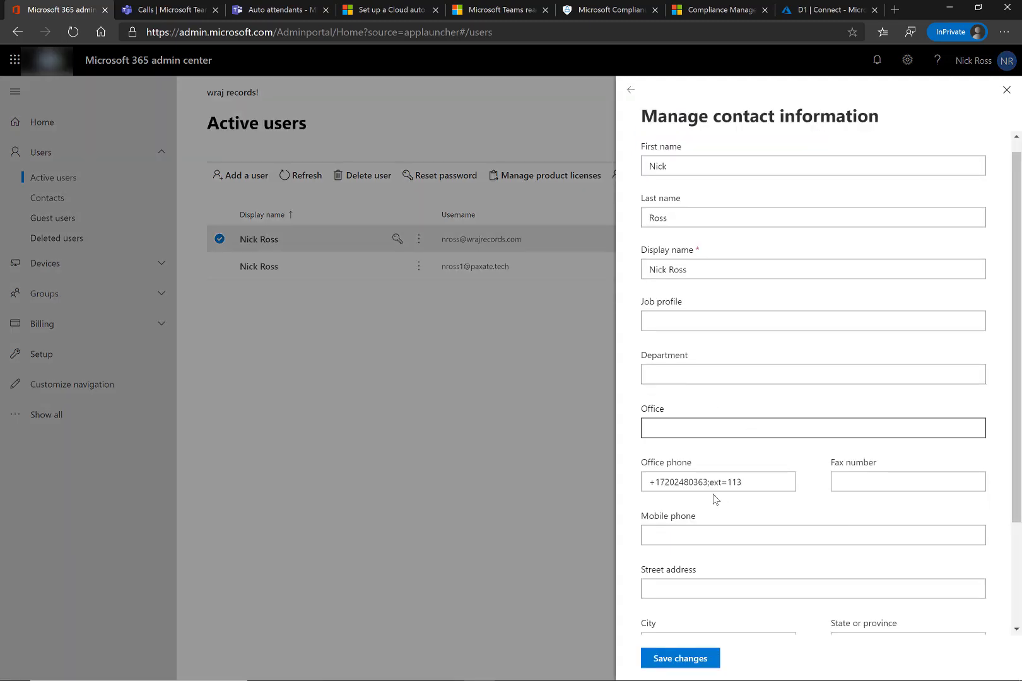
pyautogui.click(716, 482)
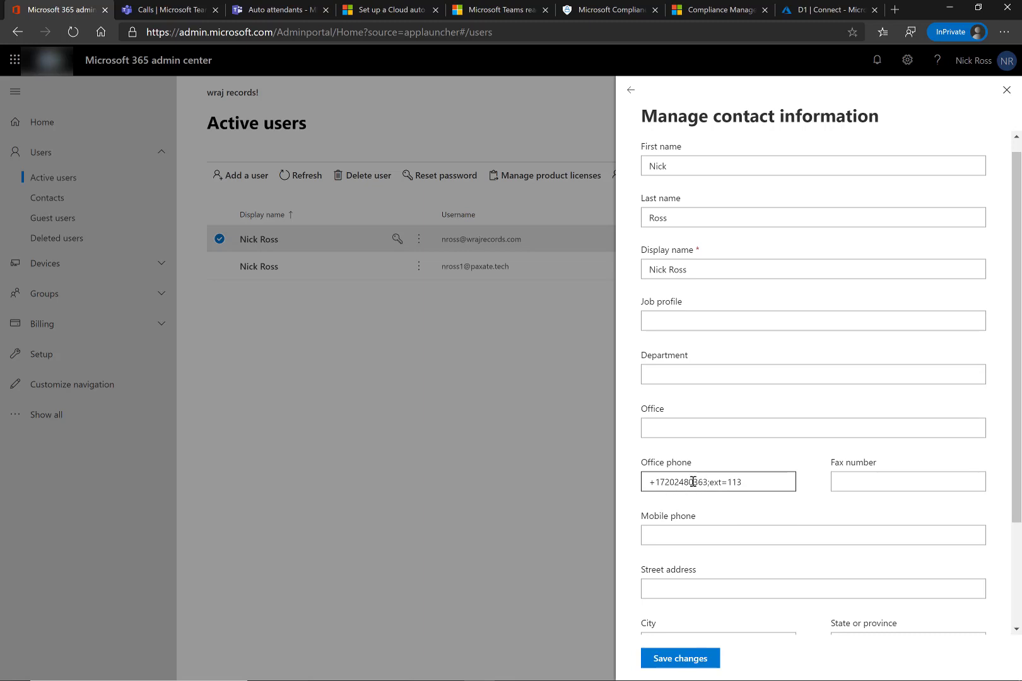
pyautogui.moveTo(721, 482)
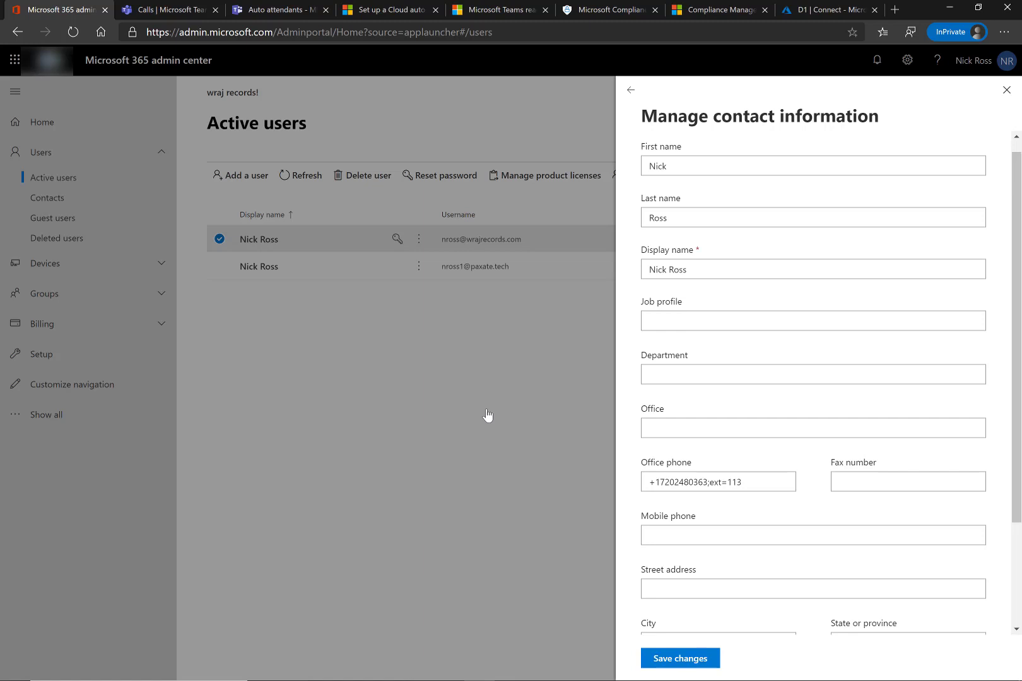
pyautogui.moveTo(359, 247)
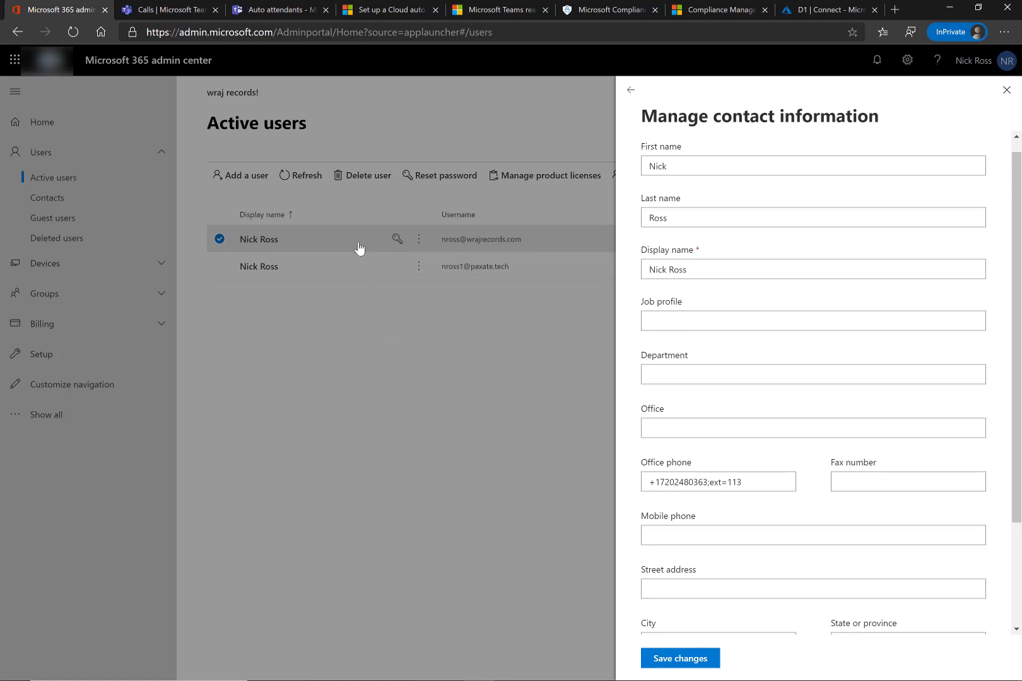
pyautogui.moveTo(536, 400)
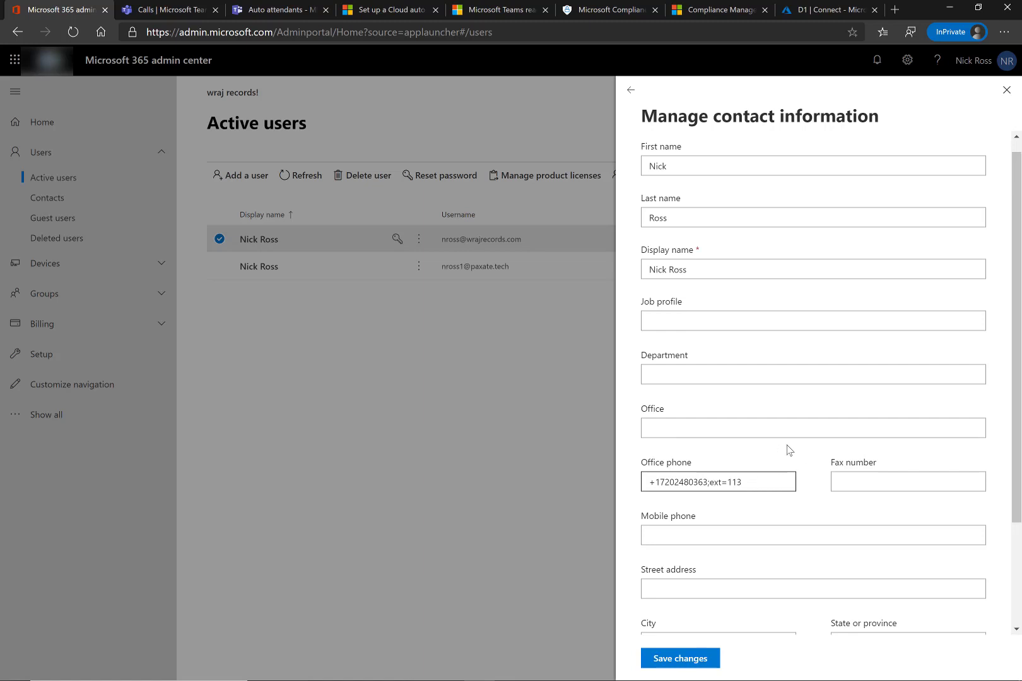
pyautogui.moveTo(508, 367)
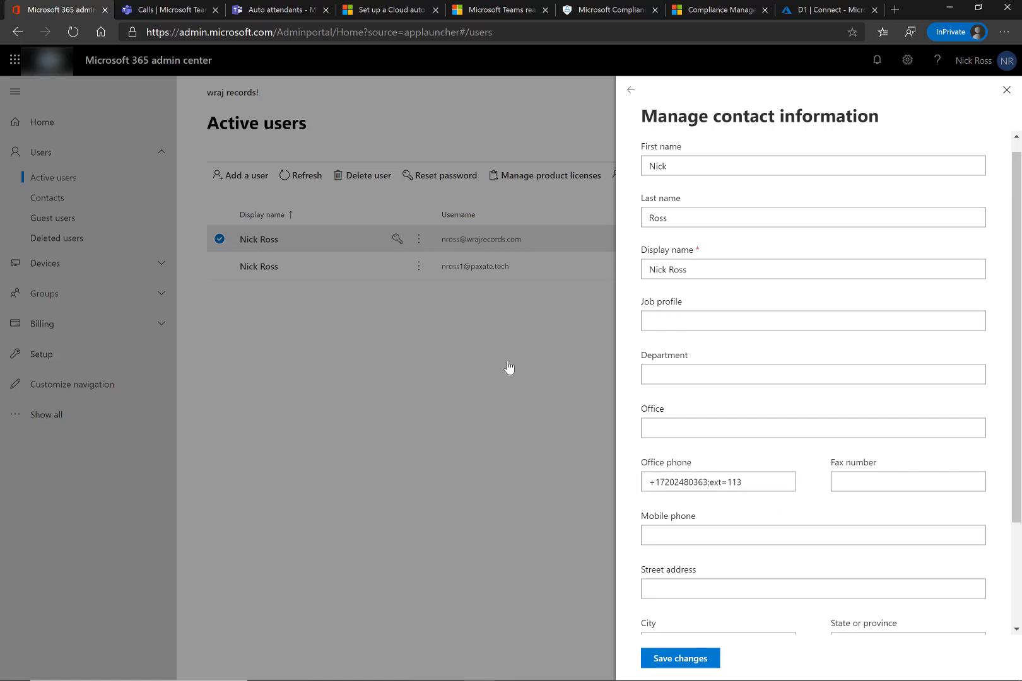
pyautogui.moveTo(515, 374)
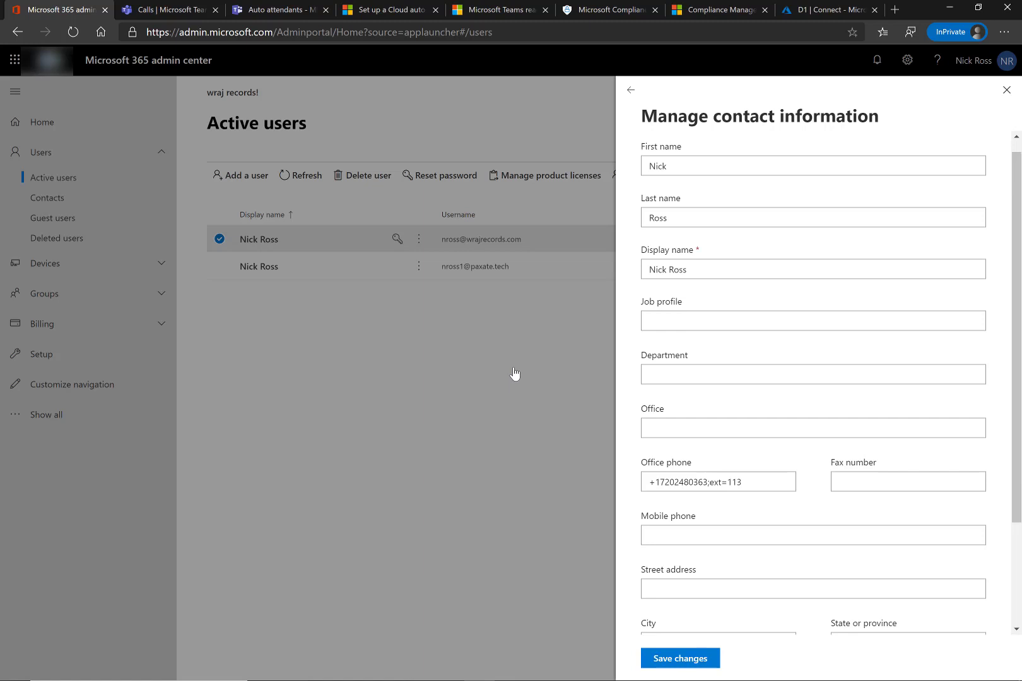
pyautogui.moveTo(285, 168)
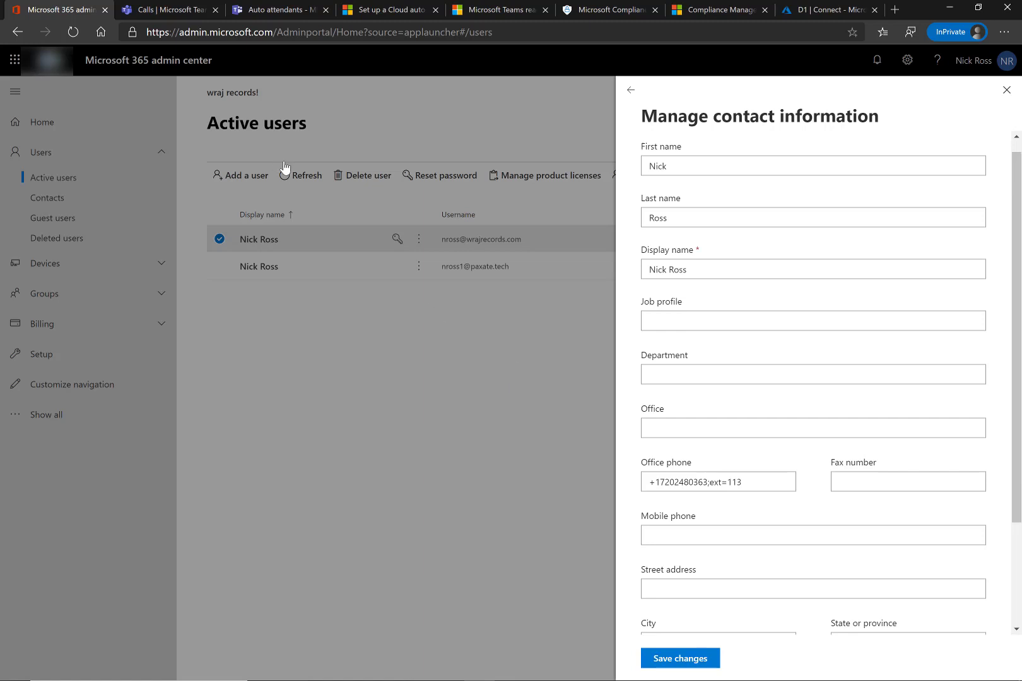
pyautogui.press('alt+tab')
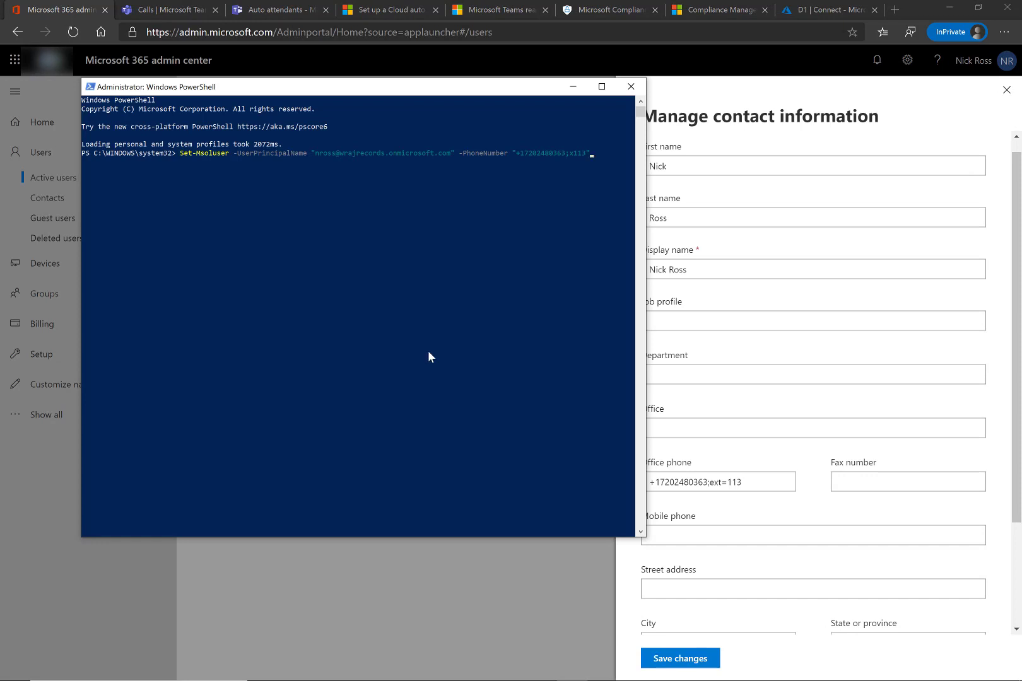
pyautogui.moveTo(283, 154)
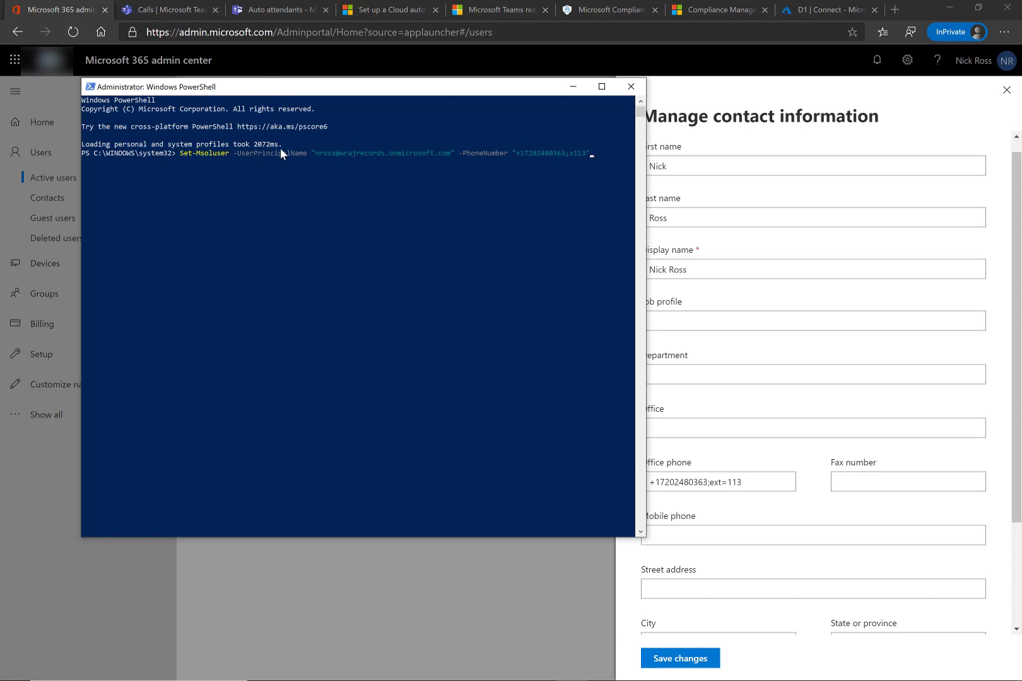
pyautogui.moveTo(252, 142)
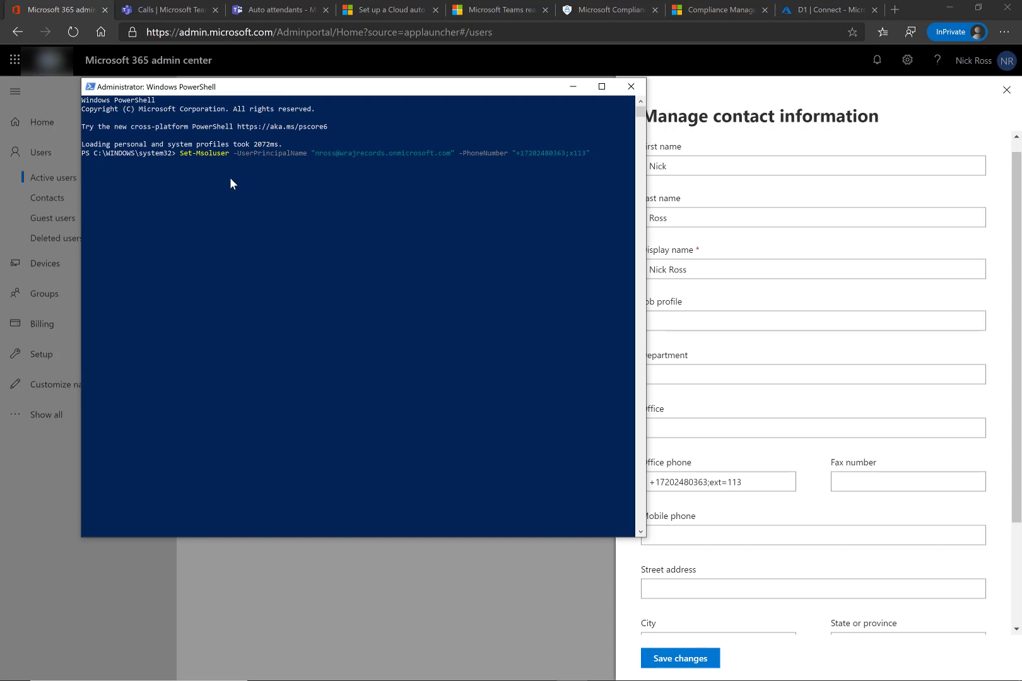
pyautogui.moveTo(364, 176)
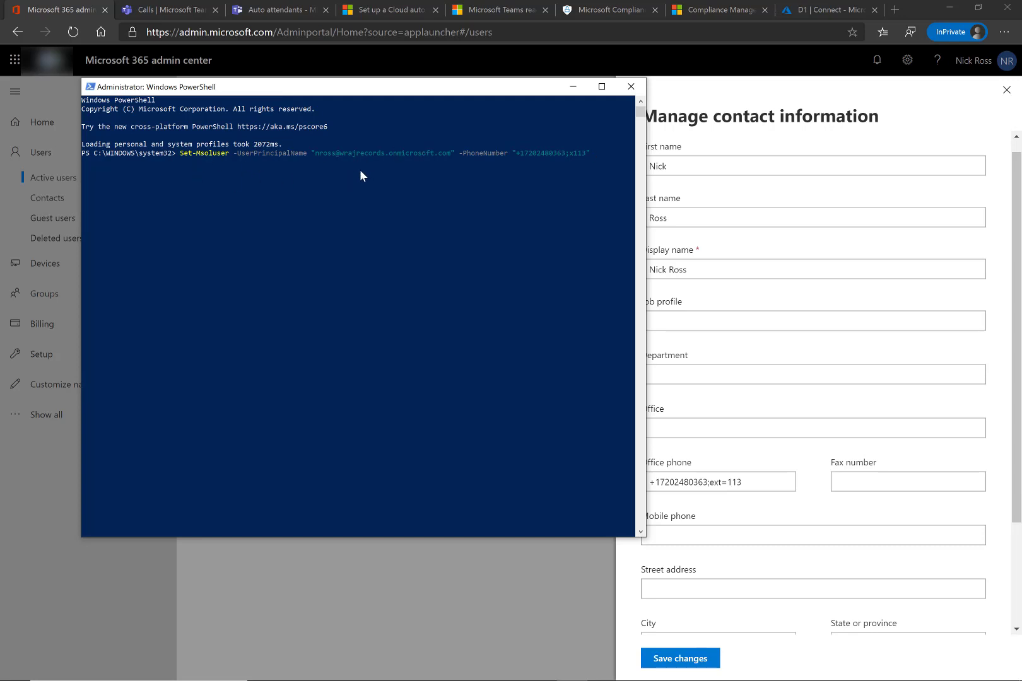
pyautogui.moveTo(559, 171)
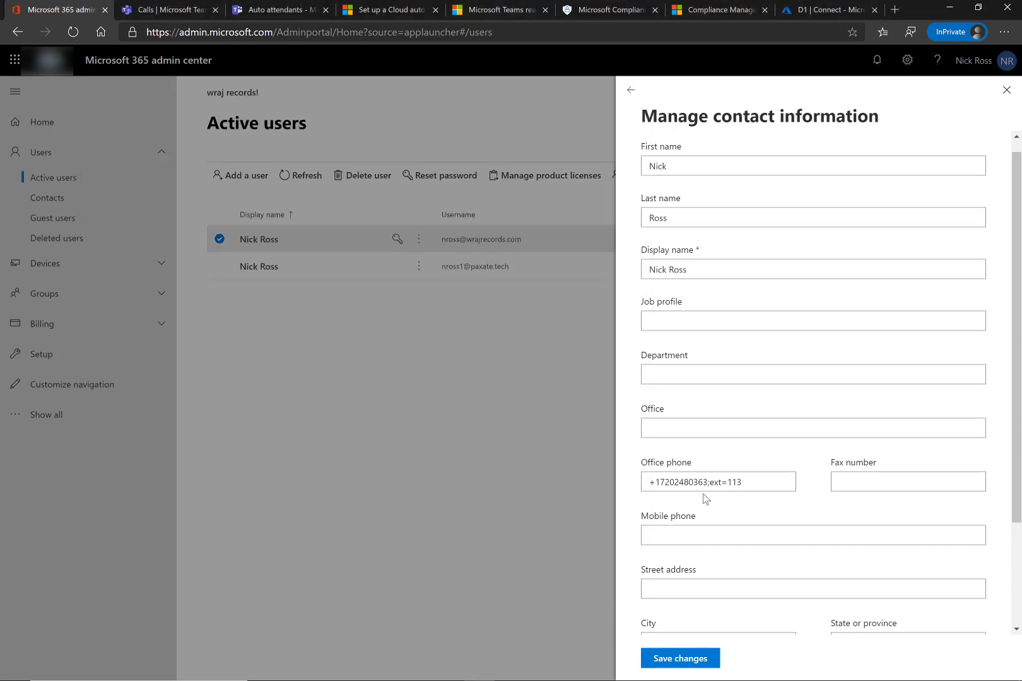
pyautogui.moveTo(362, 152)
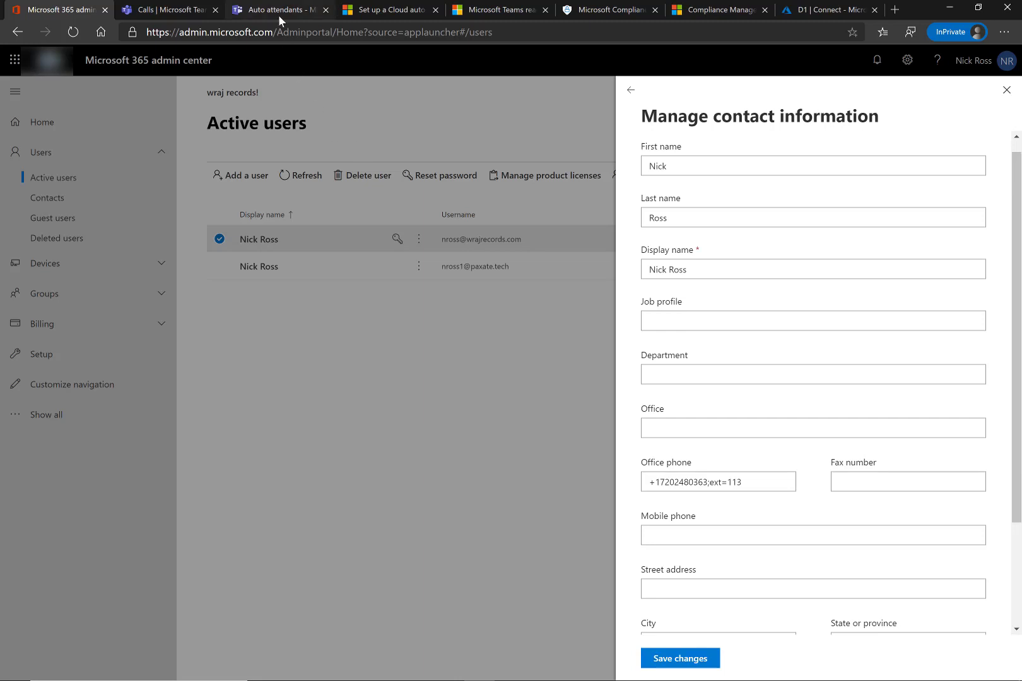
# - Return to the Teams admin center auto attendants list showing Test 1
pyautogui.click(279, 9)
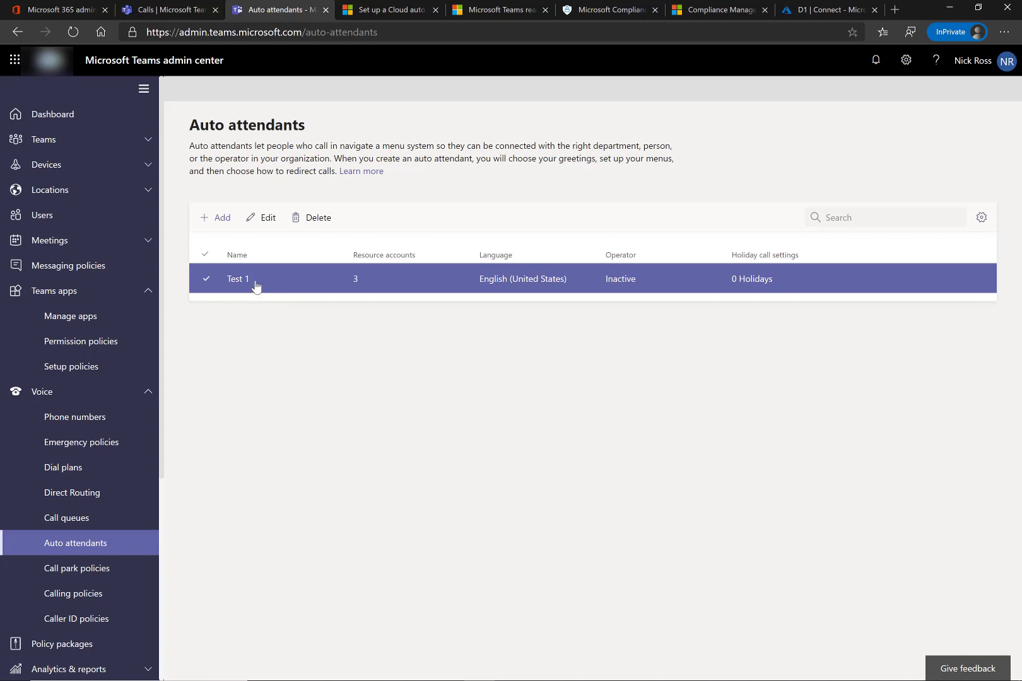
# - Edit Test 1, reach Call flow, and confirm Directory search is set to Dial by extension
pyautogui.click(205, 279)
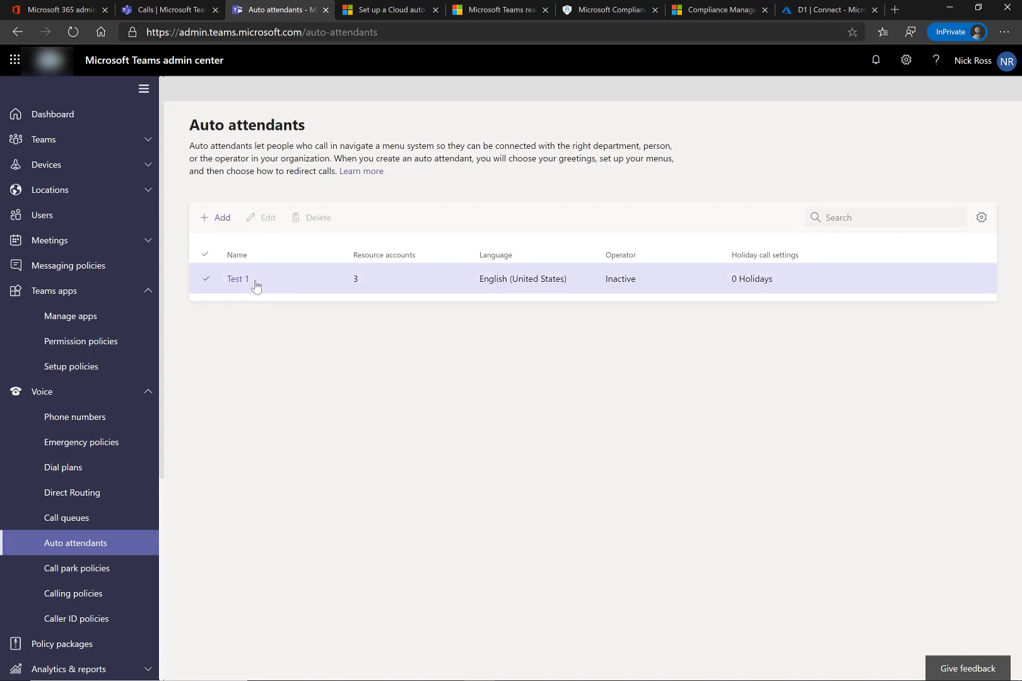
pyautogui.click(238, 279)
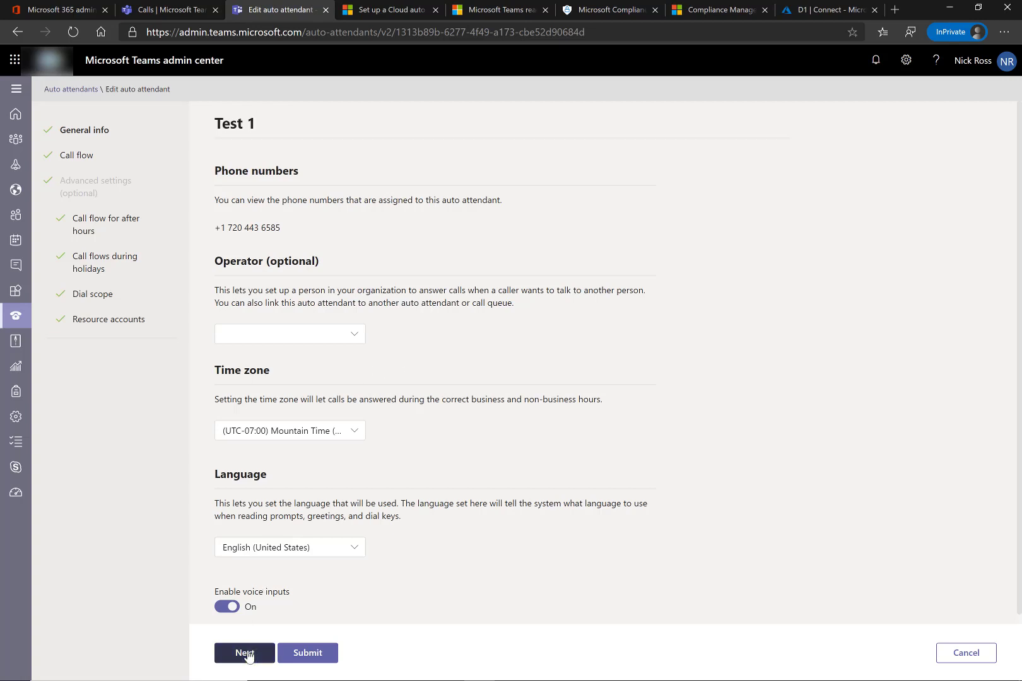
pyautogui.click(243, 653)
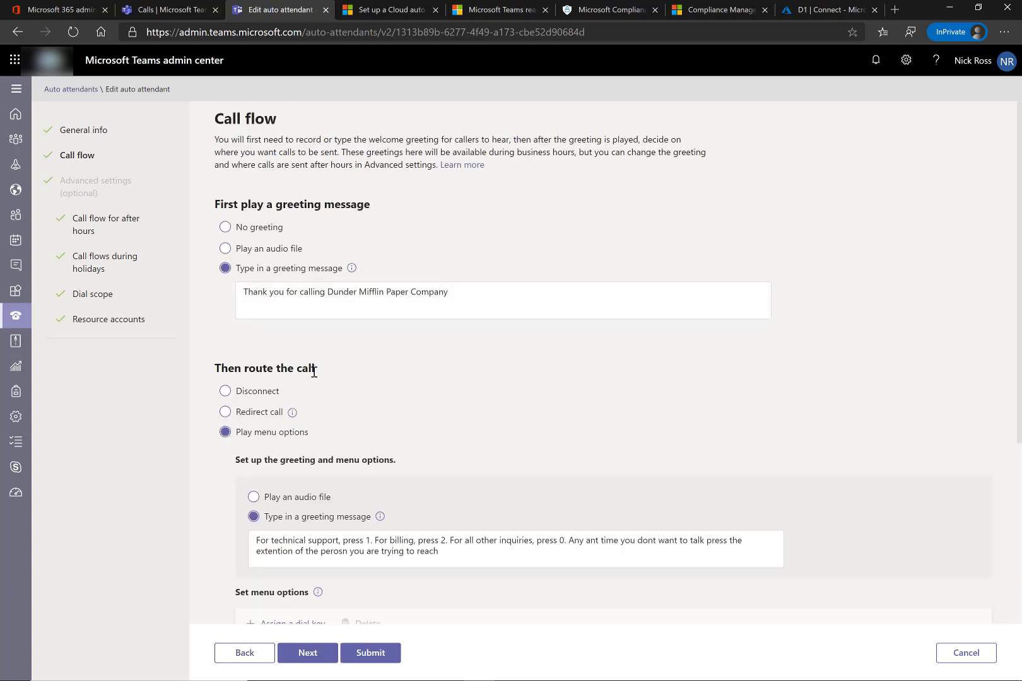
pyautogui.scroll(-3)
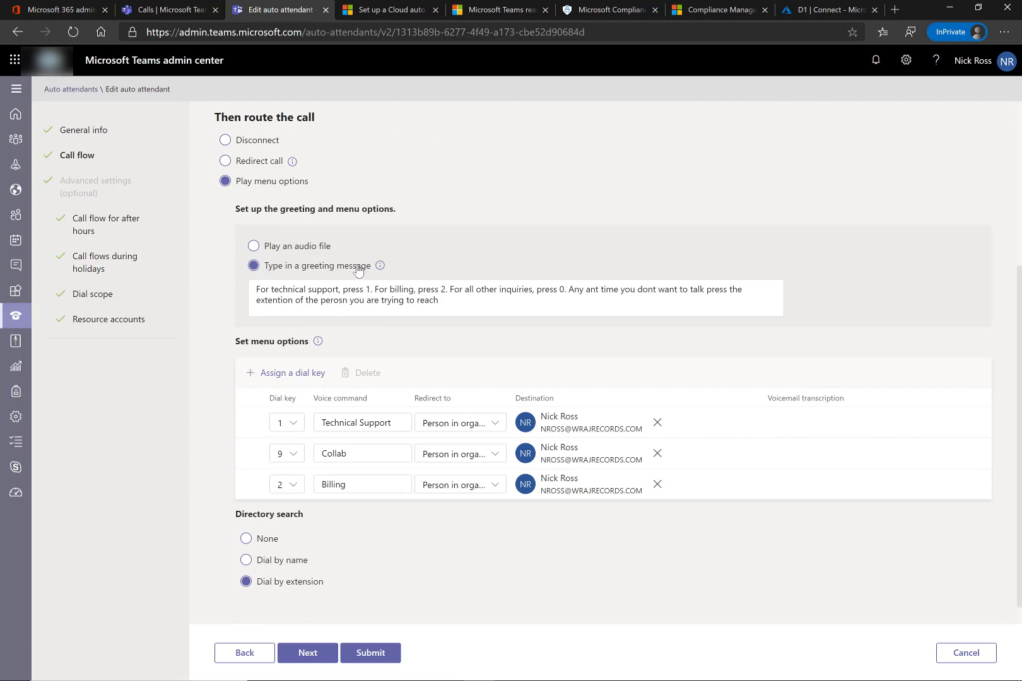
pyautogui.scroll(-3)
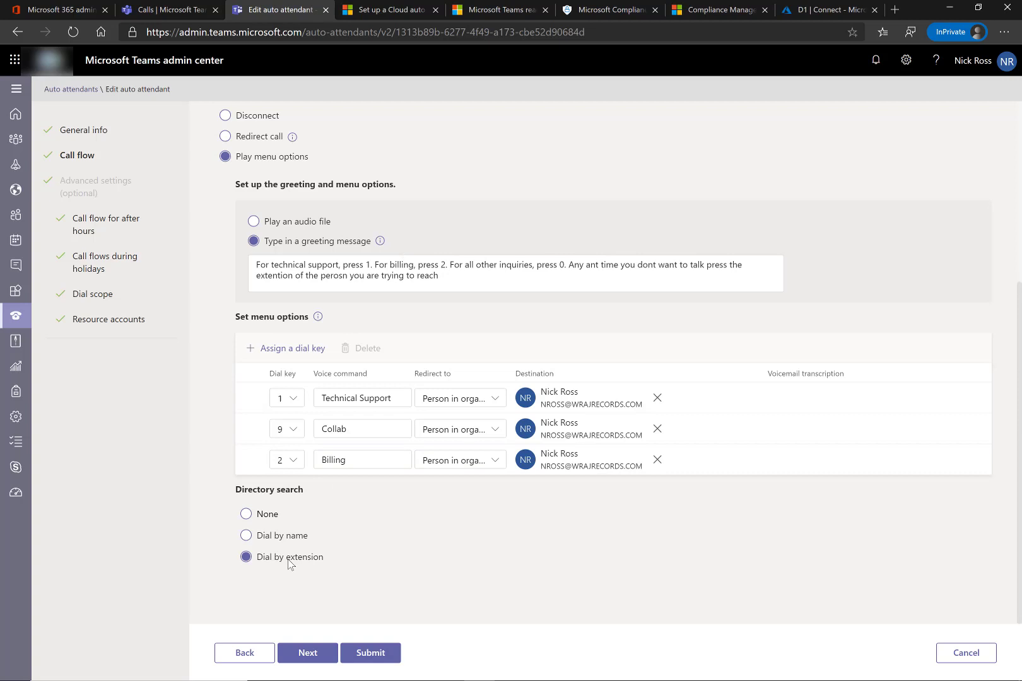
pyautogui.moveTo(305, 559)
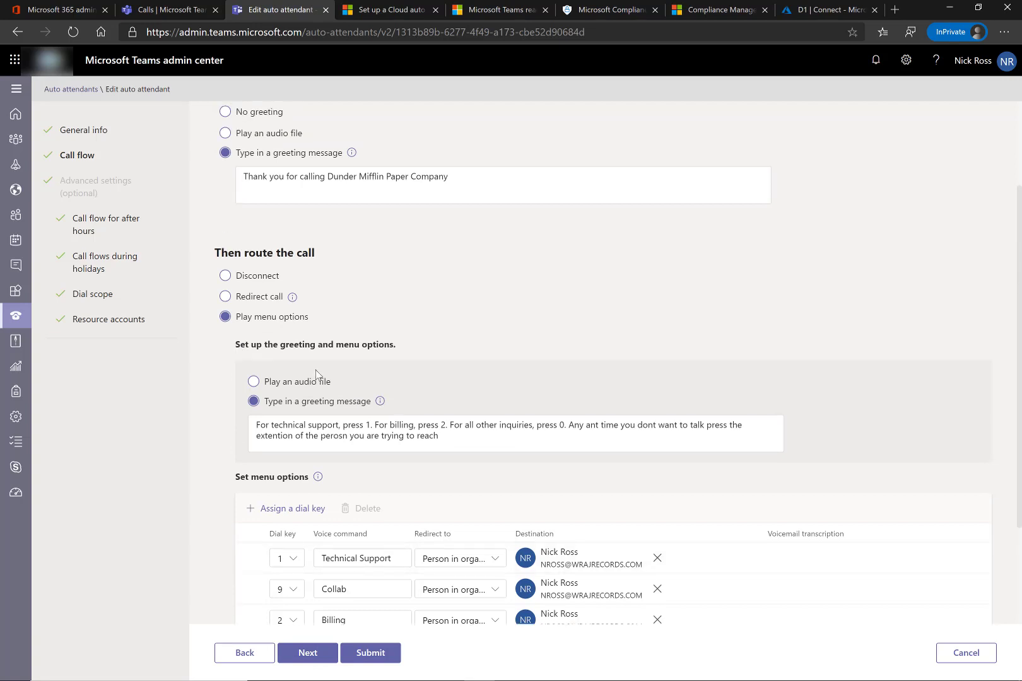
pyautogui.scroll(-3)
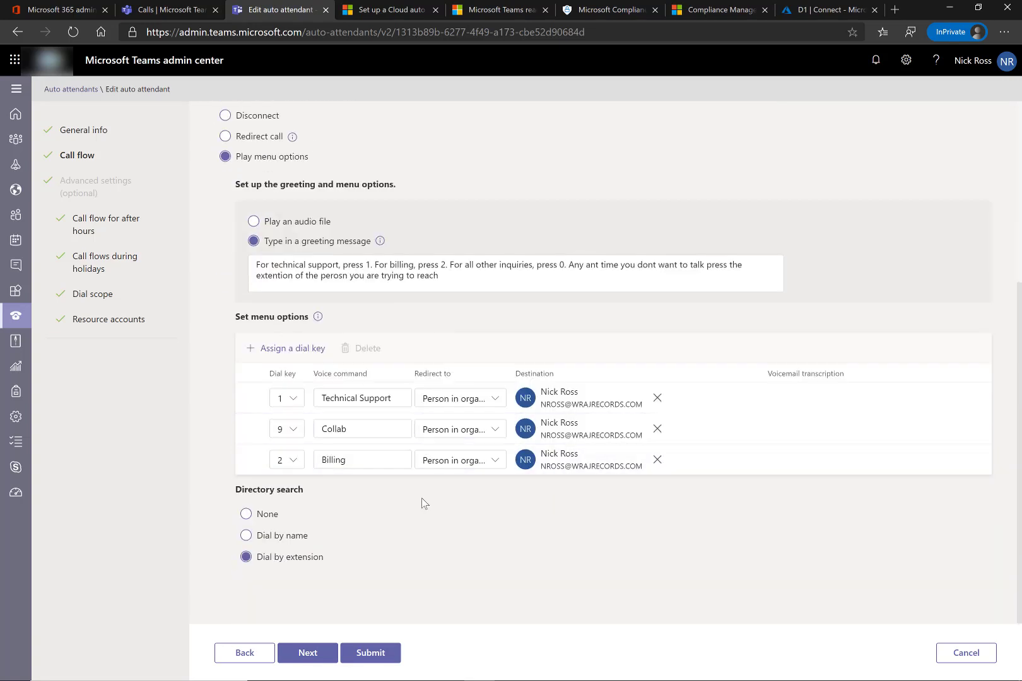
pyautogui.click(168, 9)
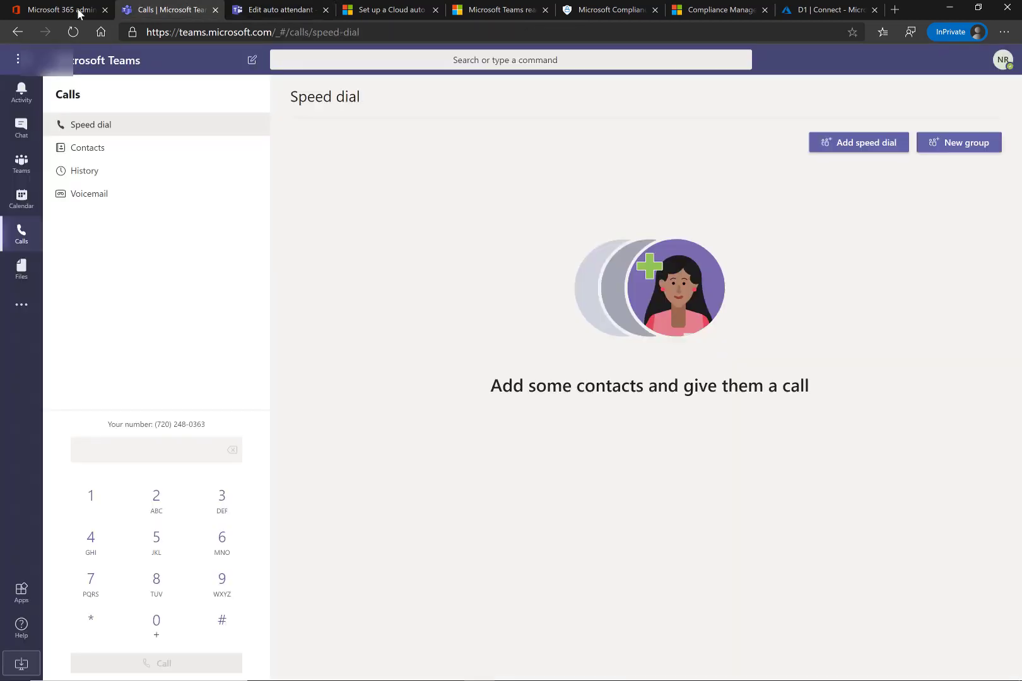
# - Return to the user's contact information showing the office phone with extension 113
pyautogui.click(56, 9)
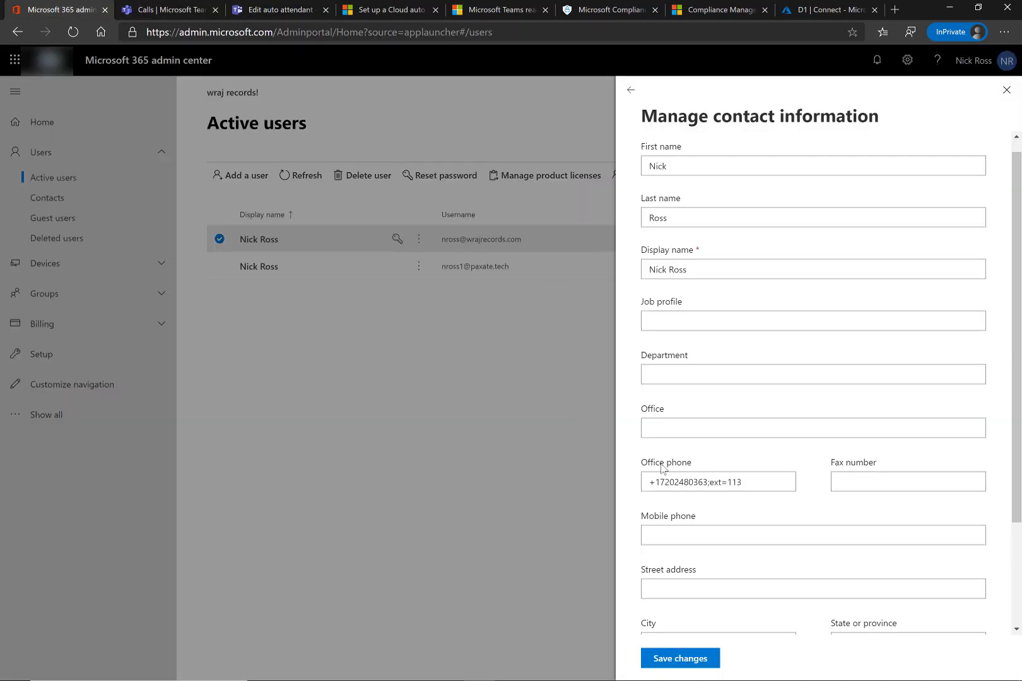
pyautogui.moveTo(748, 498)
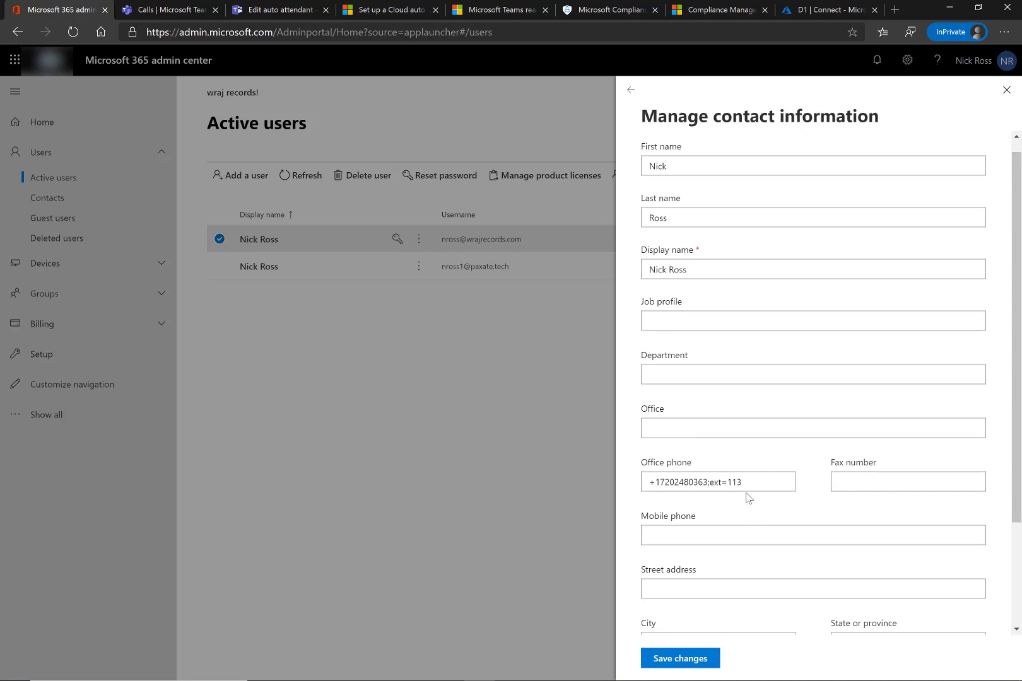
pyautogui.moveTo(596, 503)
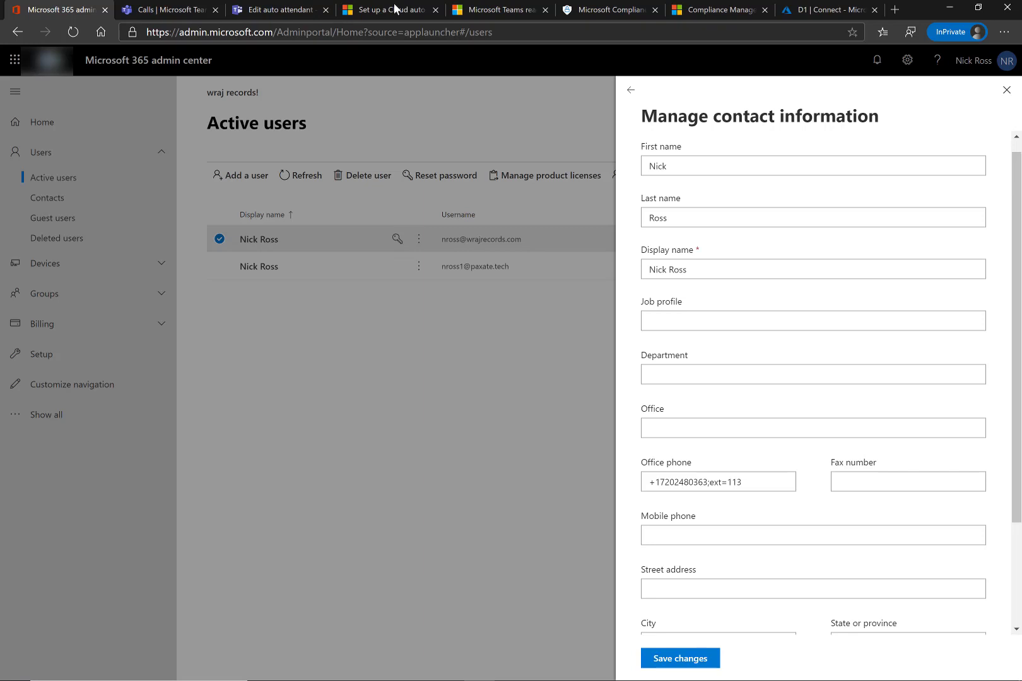
# - Revisit the docs' dial-by-extension Important box, then switch to the Teams Calls page
pyautogui.click(388, 9)
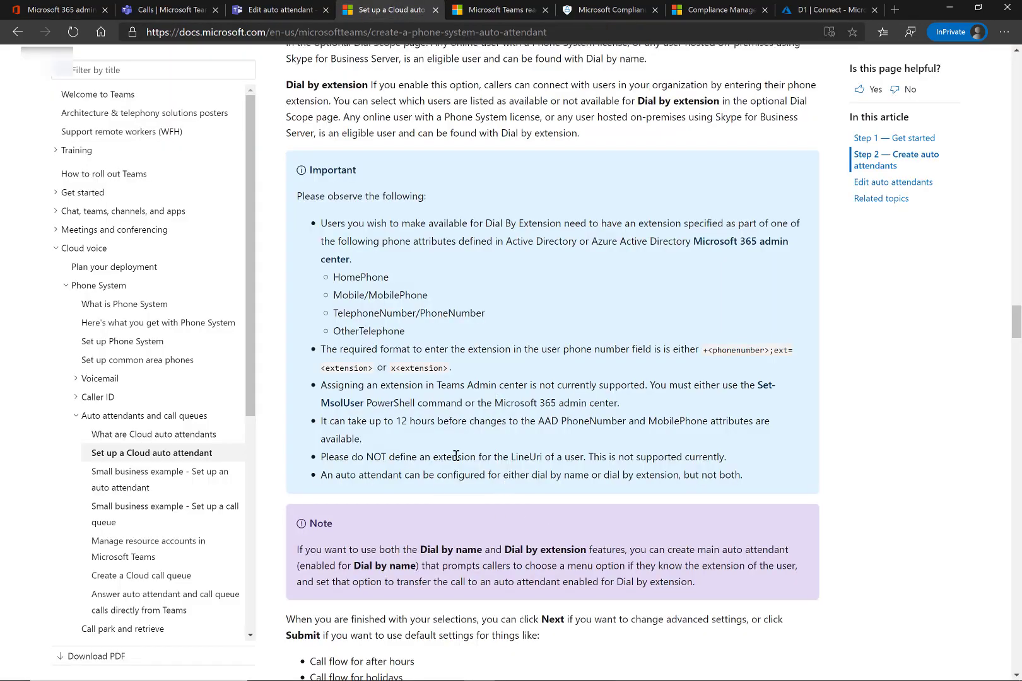
pyautogui.moveTo(500, 575)
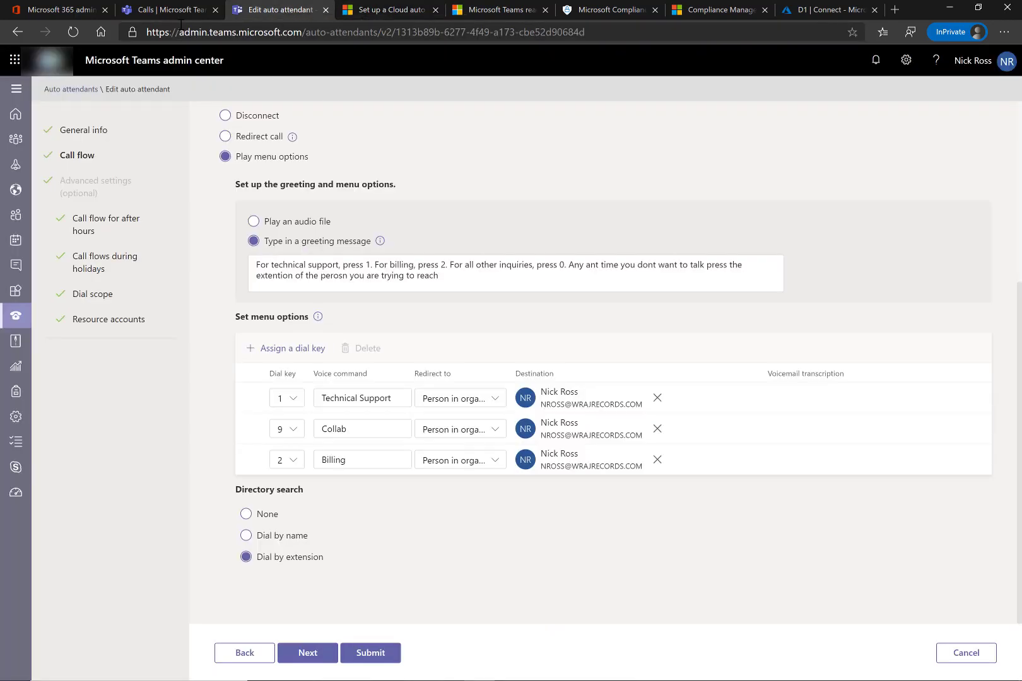
pyautogui.click(168, 9)
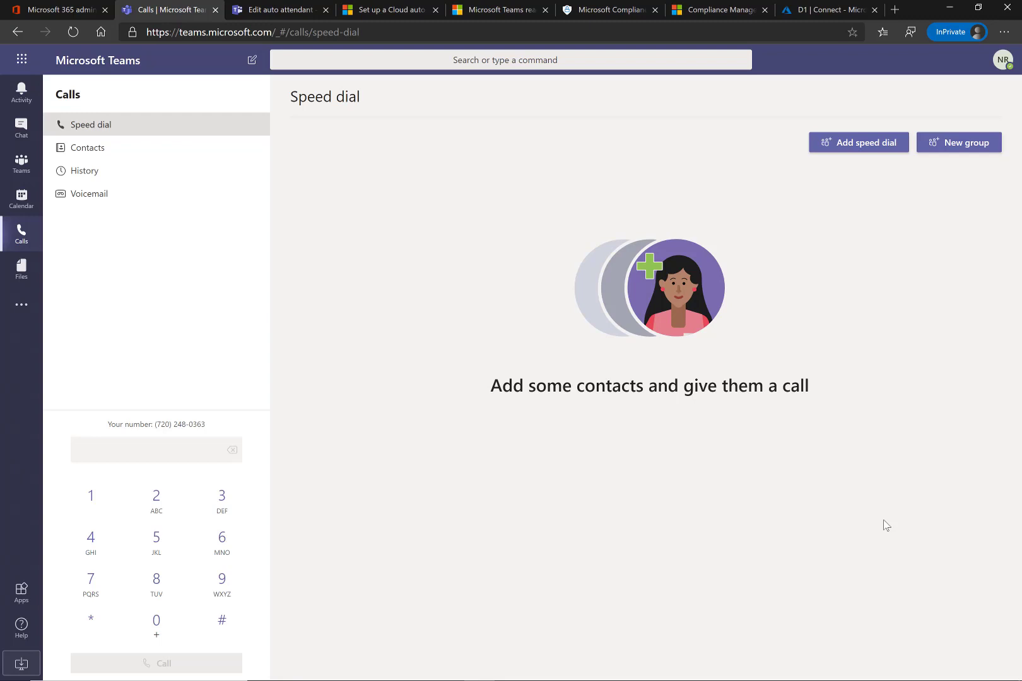
pyautogui.moveTo(890, 420)
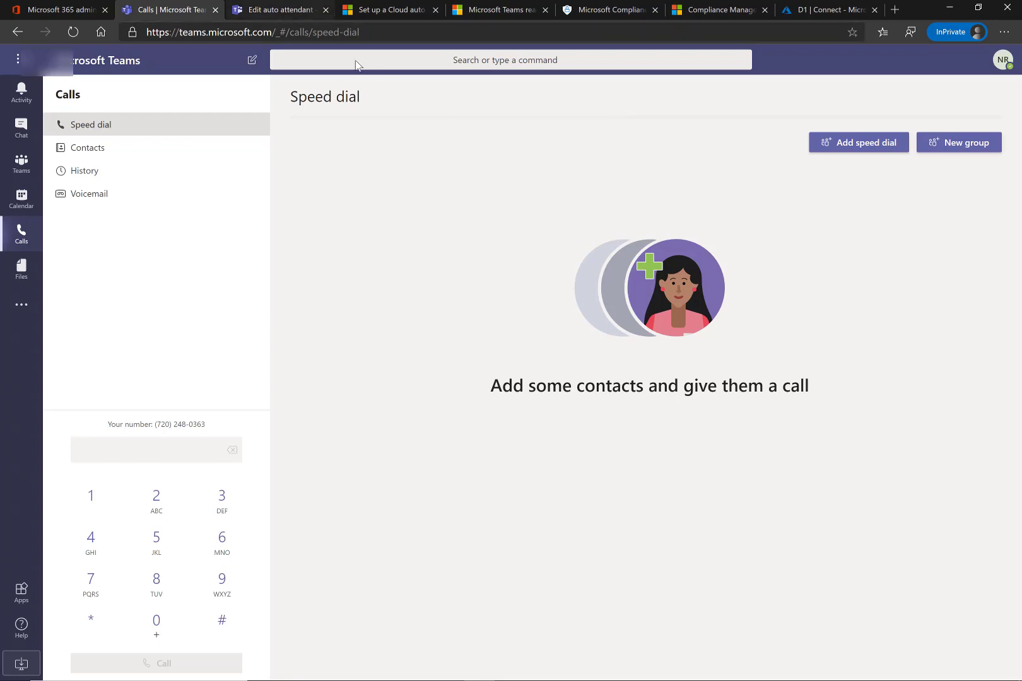
# - Return to Test 1's Call flow page, now showing a missed-call alert with Dial by extension selected
pyautogui.click(279, 10)
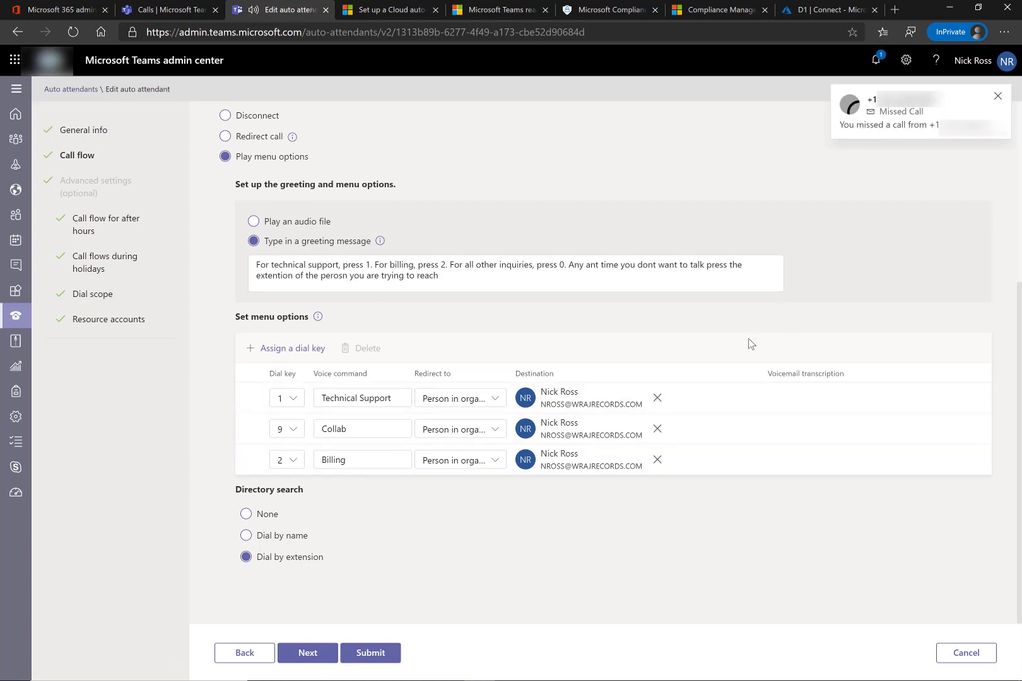
pyautogui.moveTo(563, 338)
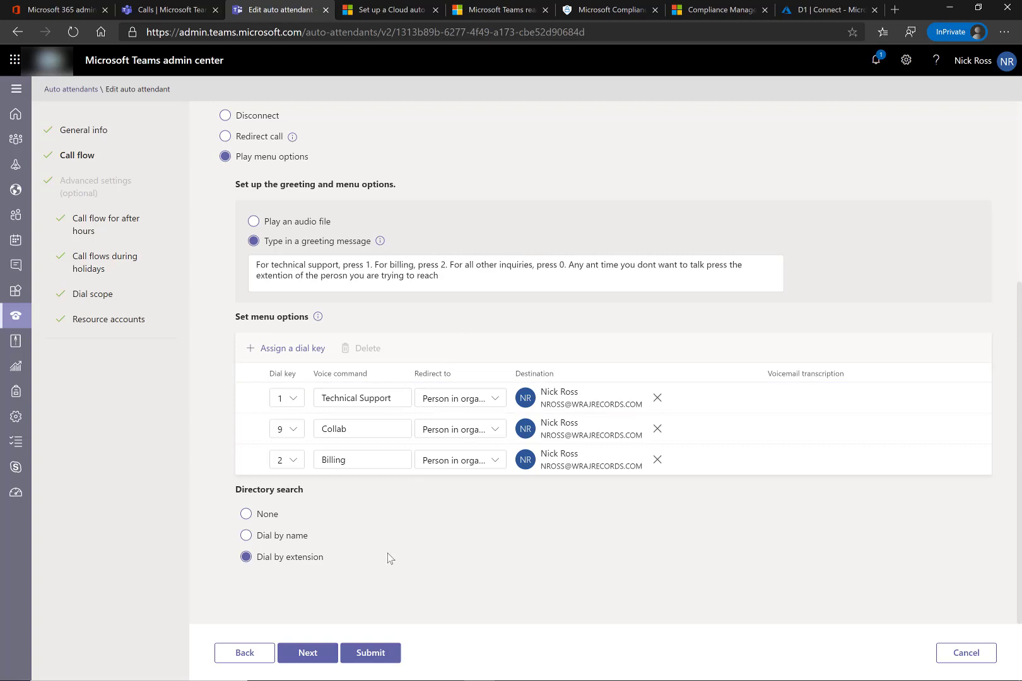
pyautogui.moveTo(484, 558)
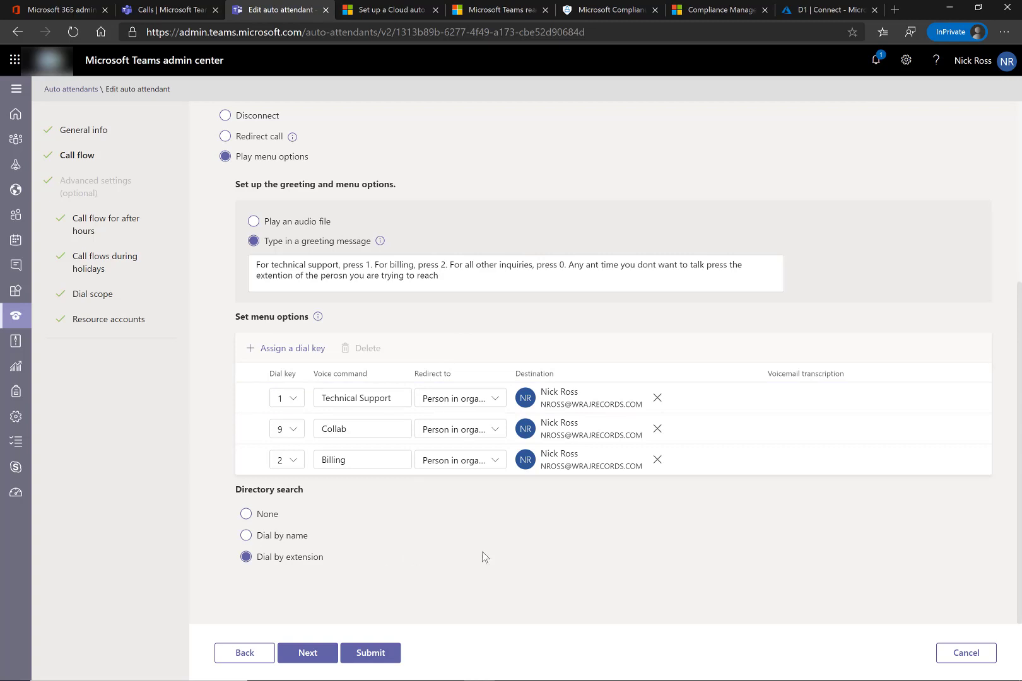